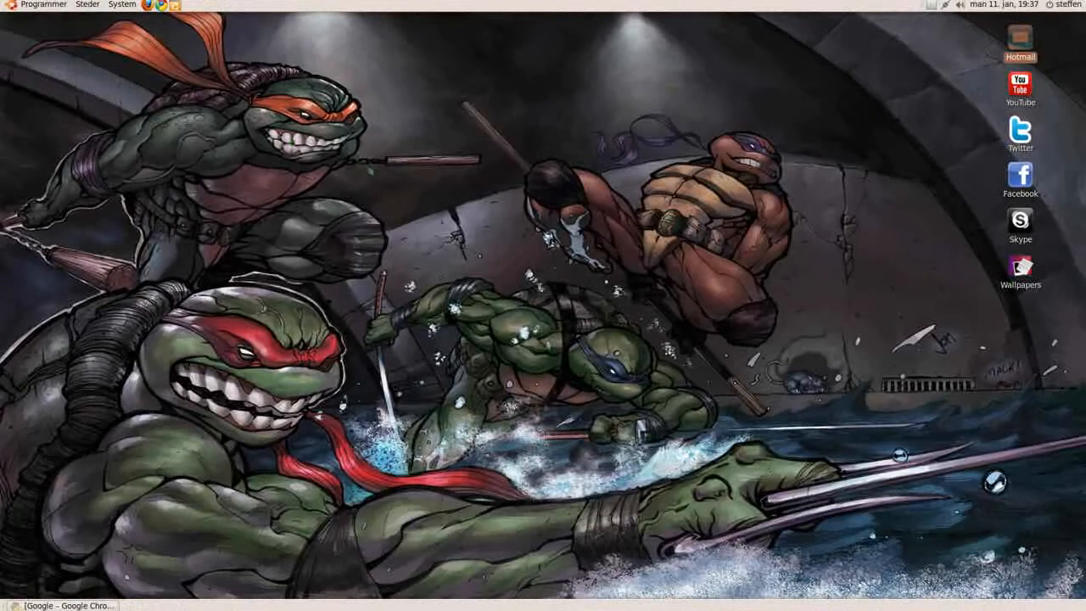
# - Launch Hotmail from its desktop icon so the inbox opens in its own window
pyautogui.doubleClick(1020, 43)
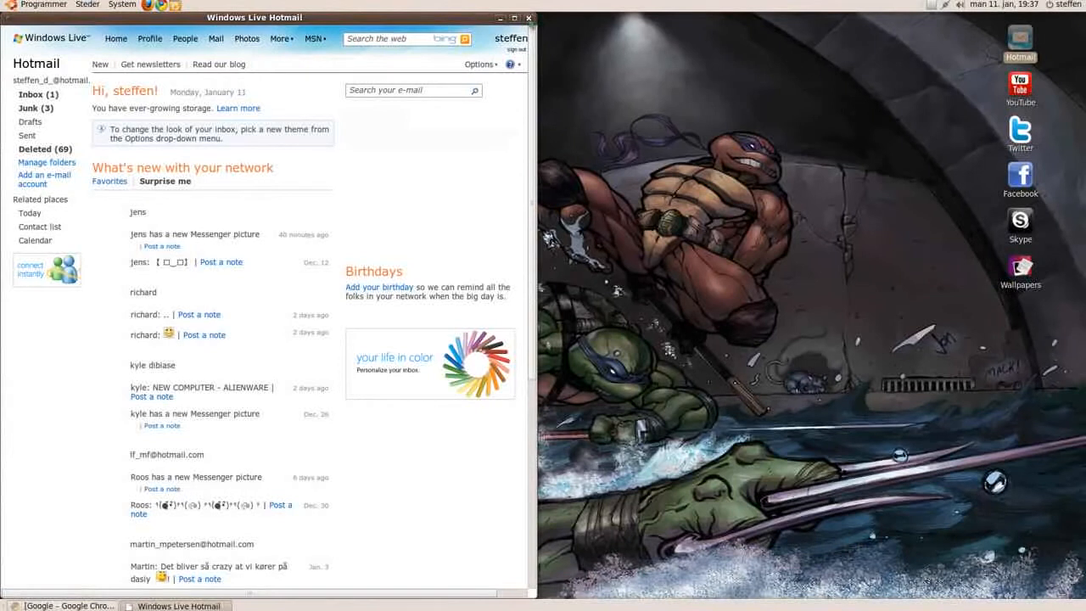
pyautogui.click(529, 18)
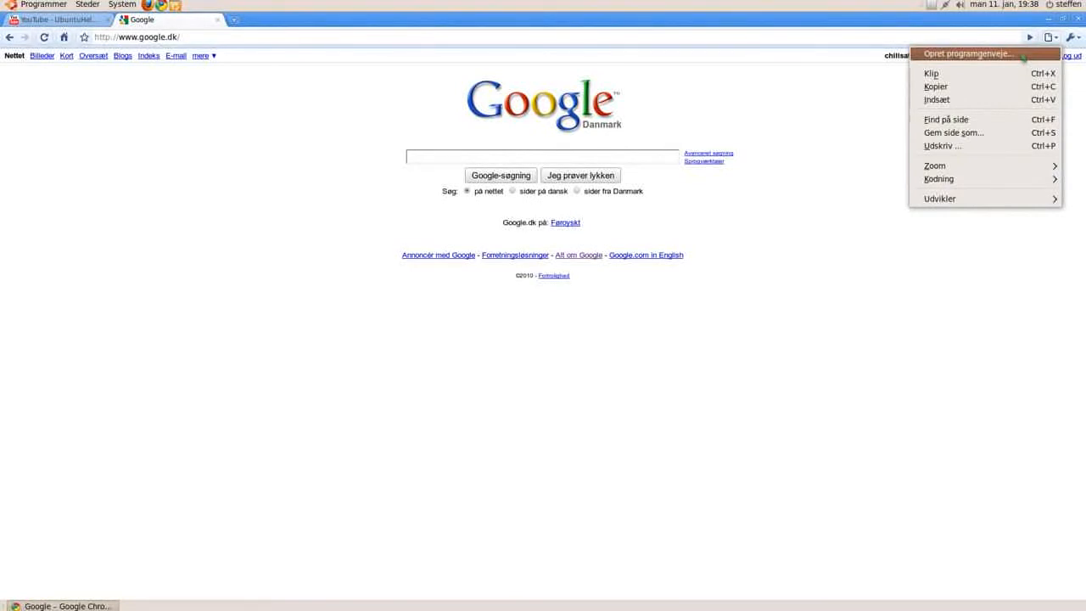
# - Choose 'Opret programgenveje...' for google.dk, leaving the Skrivebord location ticked
pyautogui.click(968, 54)
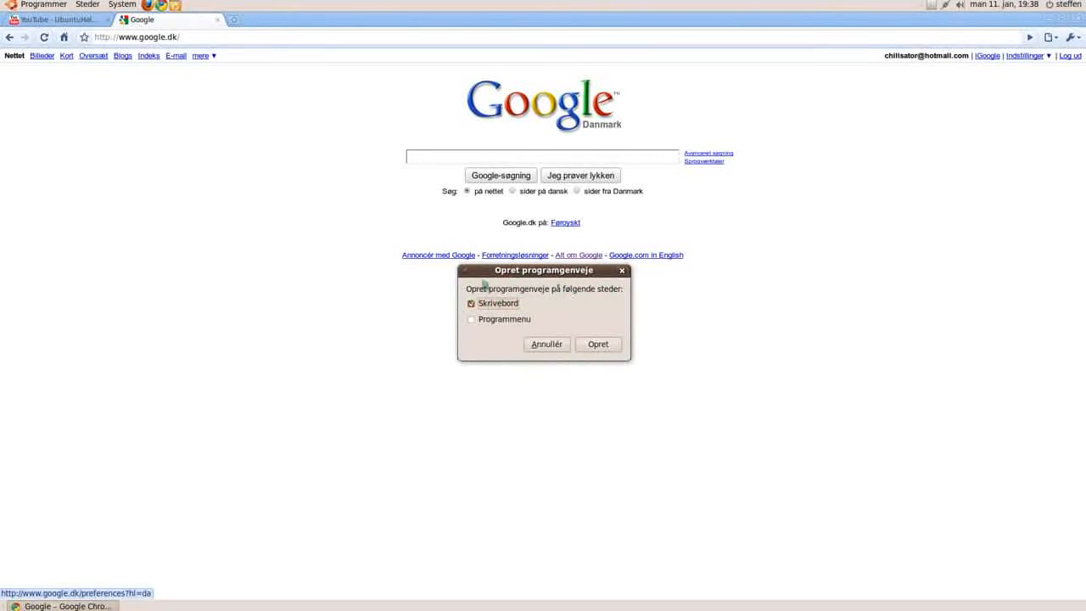